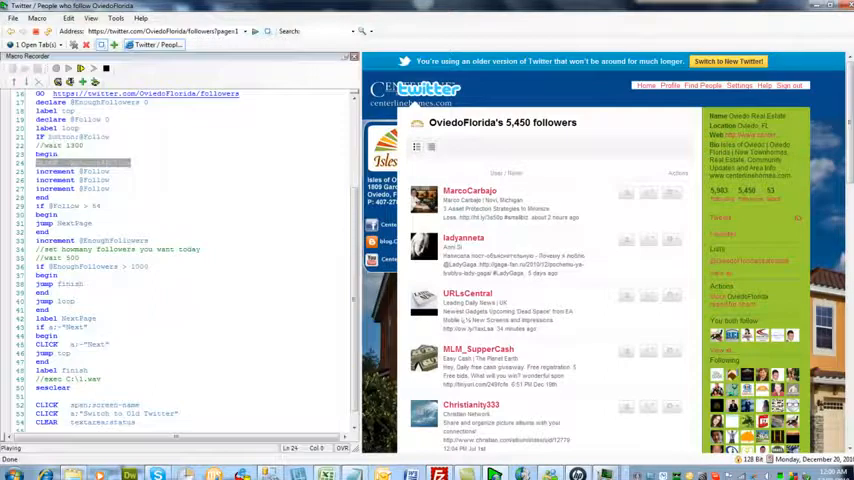
pyautogui.click(625, 191)
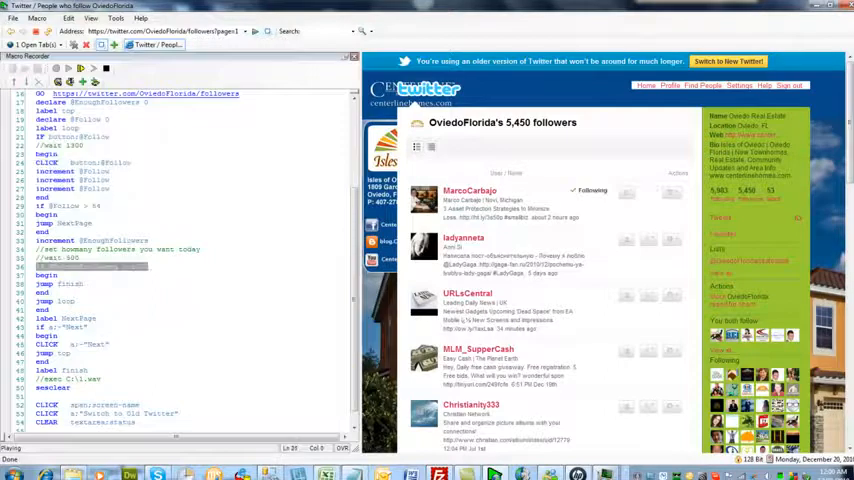